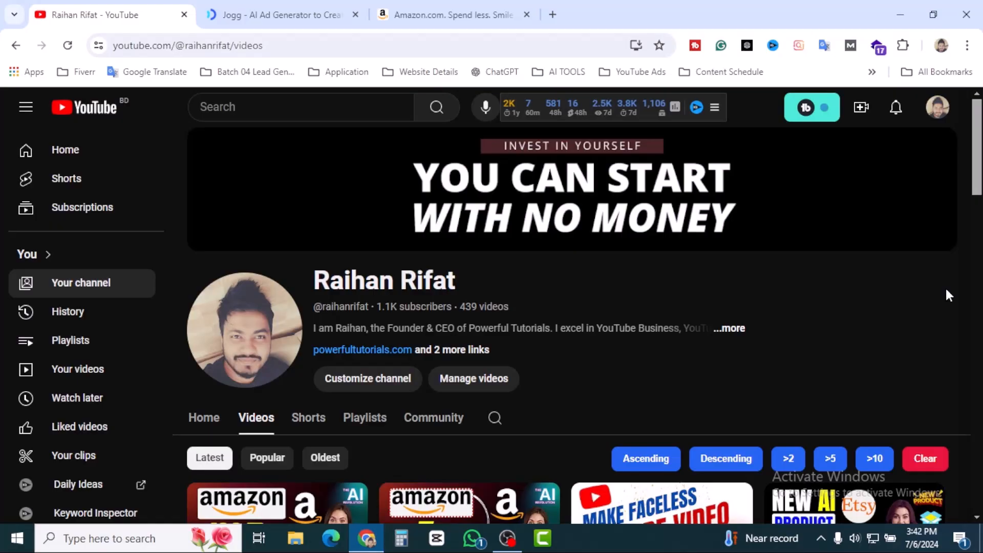
{"action": "mouse_move", "coordinate": [956, 295]}
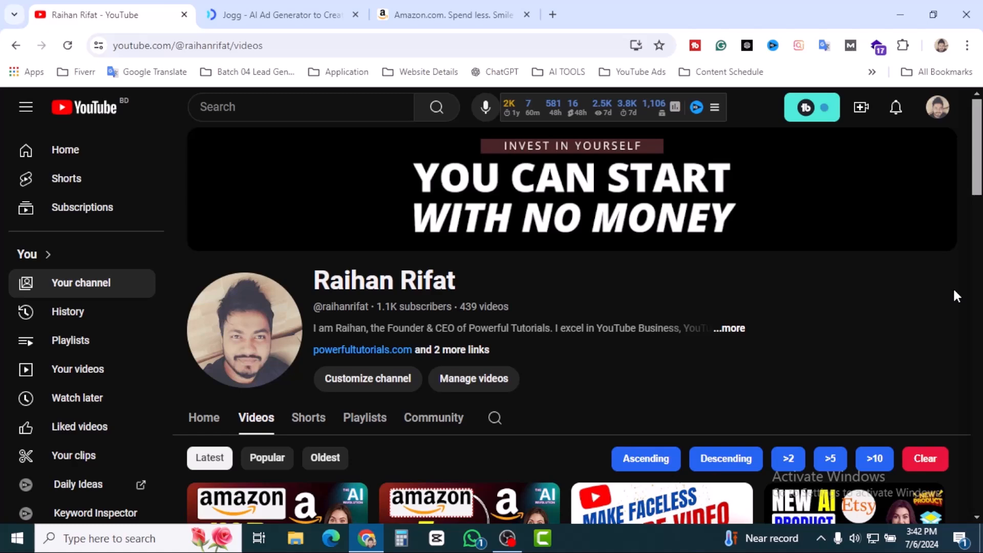